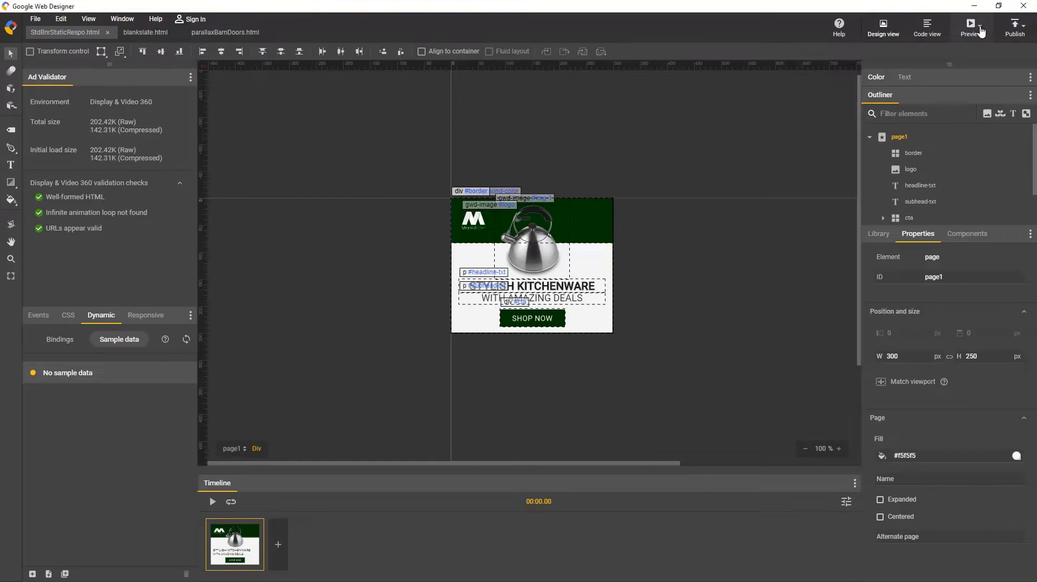
# Sign in with the Google test account to generate a shareable preview link, then dismiss it
pyautogui.click(971, 26)
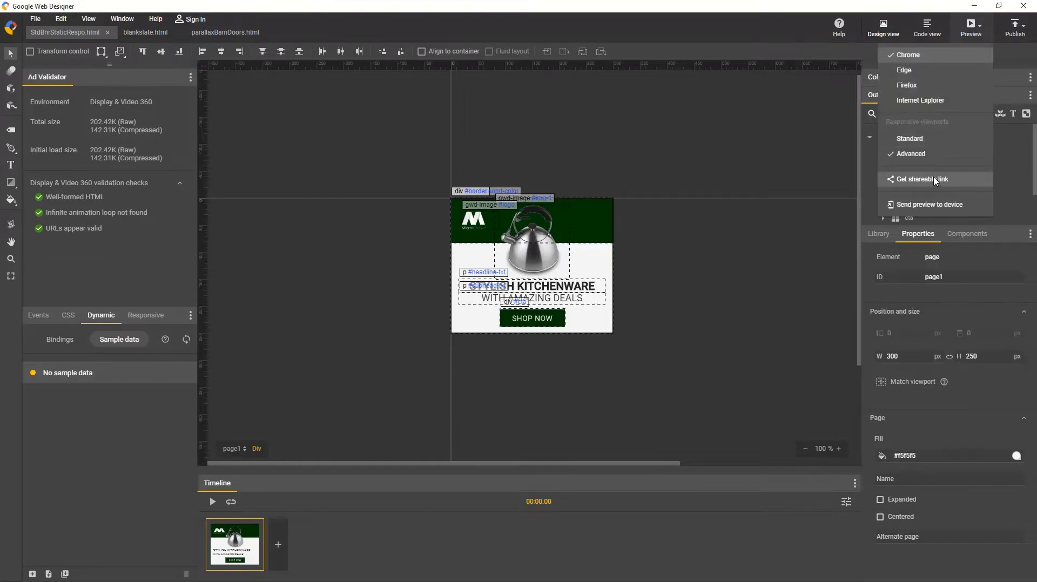
pyautogui.click(920, 179)
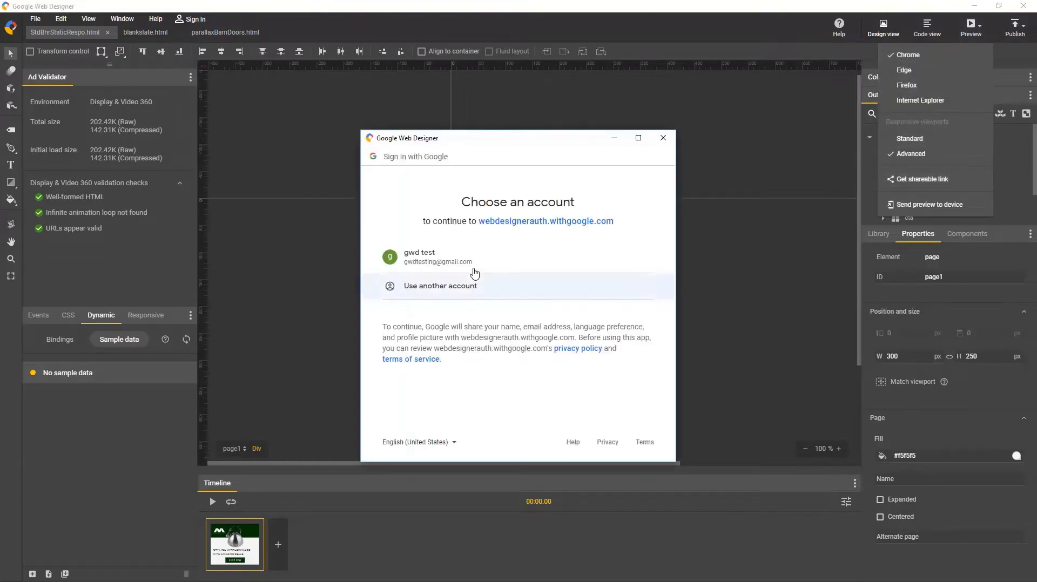
pyautogui.click(438, 257)
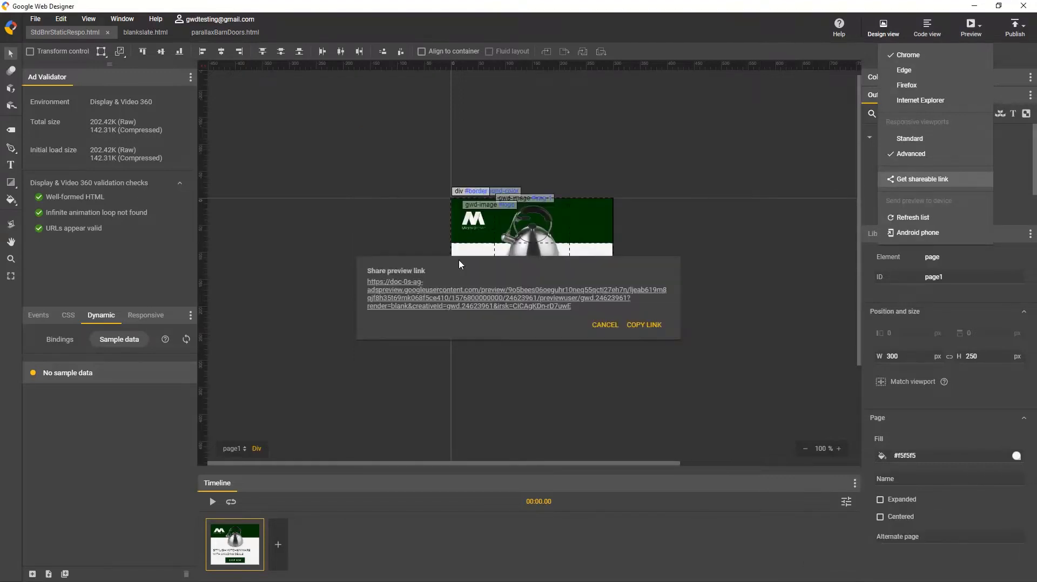
pyautogui.moveTo(476, 296)
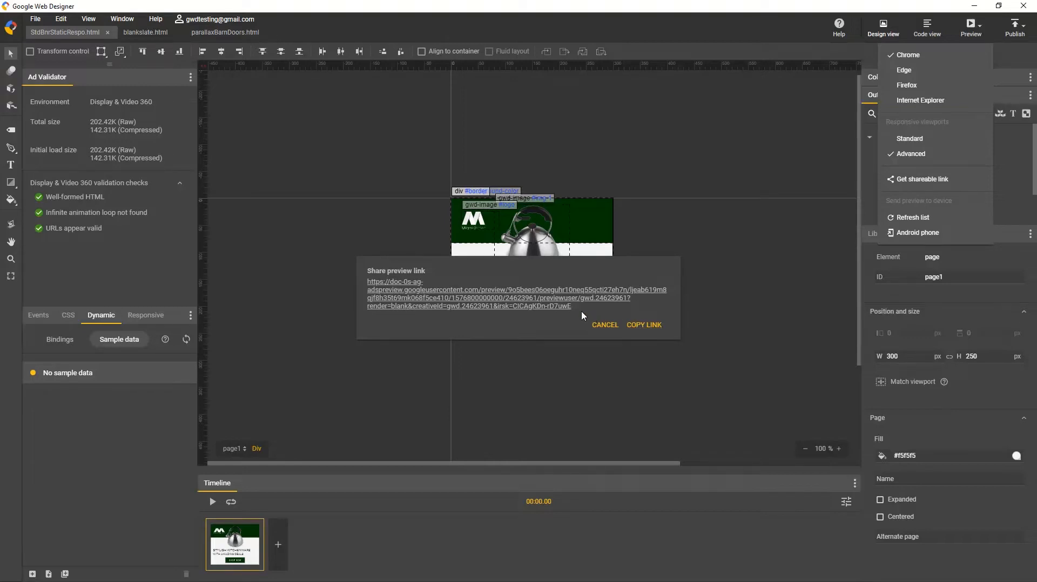
pyautogui.moveTo(585, 333)
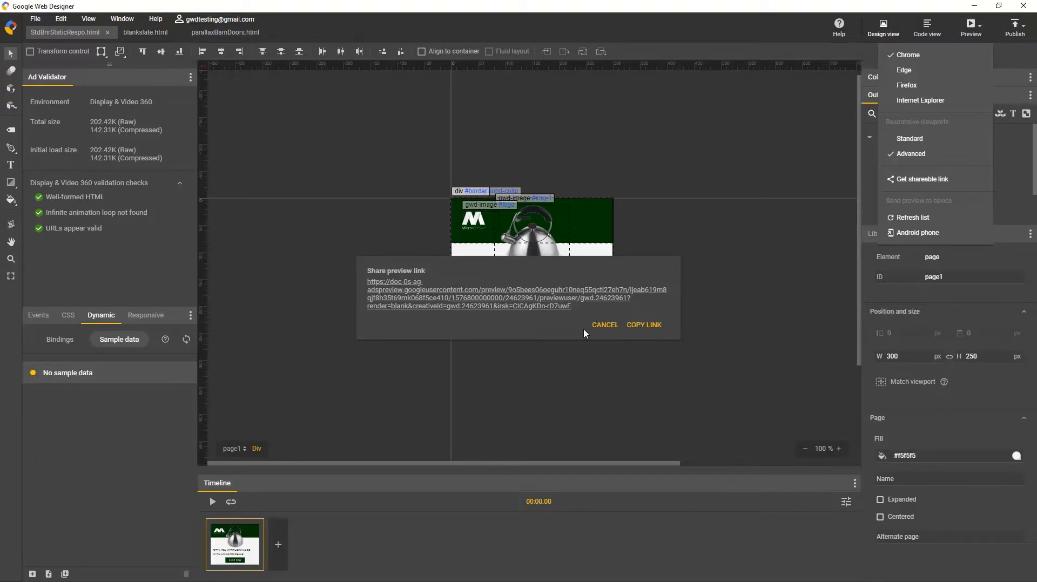
pyautogui.click(603, 325)
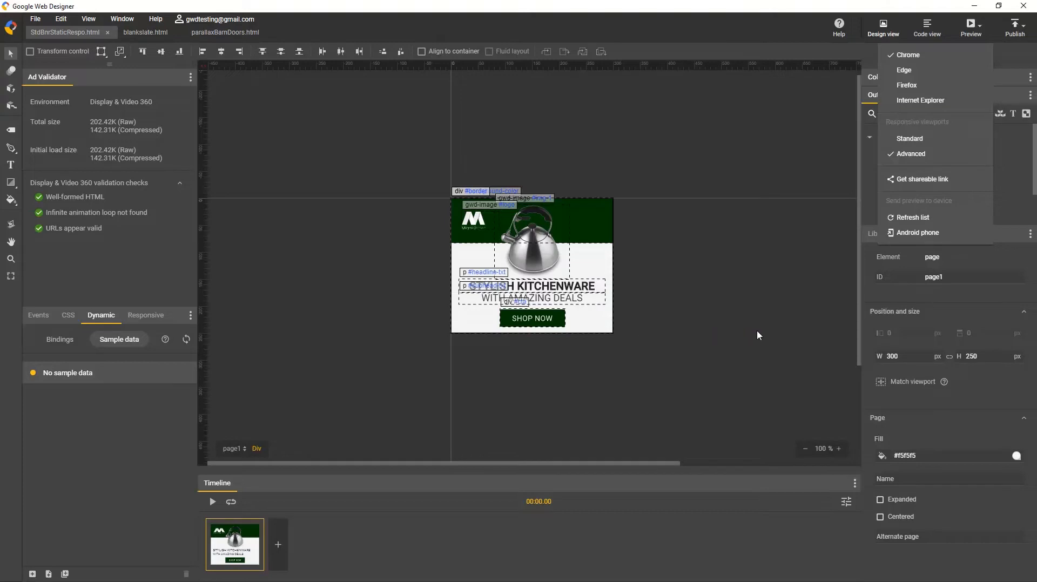
pyautogui.moveTo(918, 387)
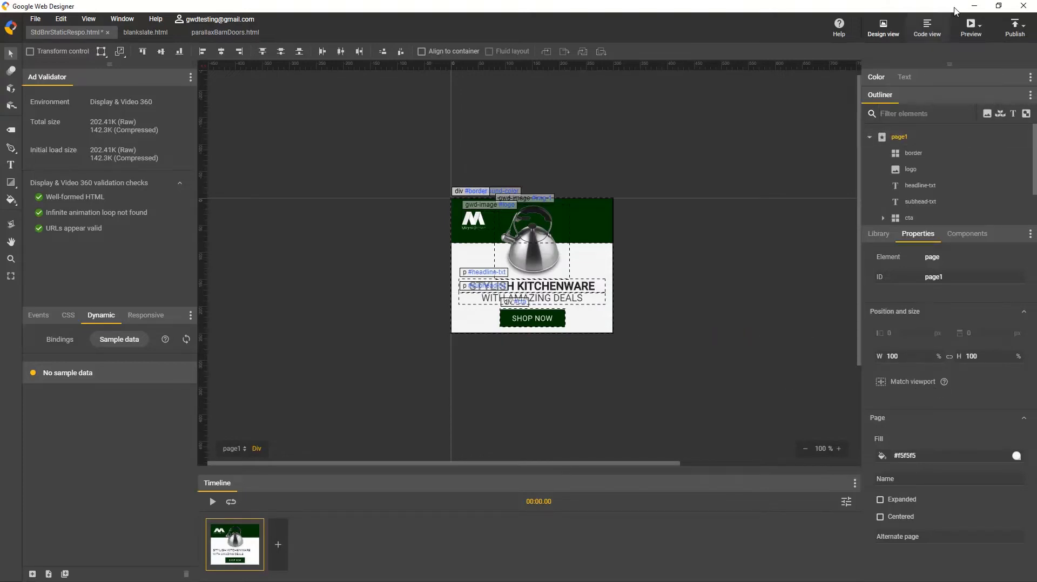
# Generate a second shareable preview link at 300 x 250 and close the link dialog
pyautogui.click(971, 26)
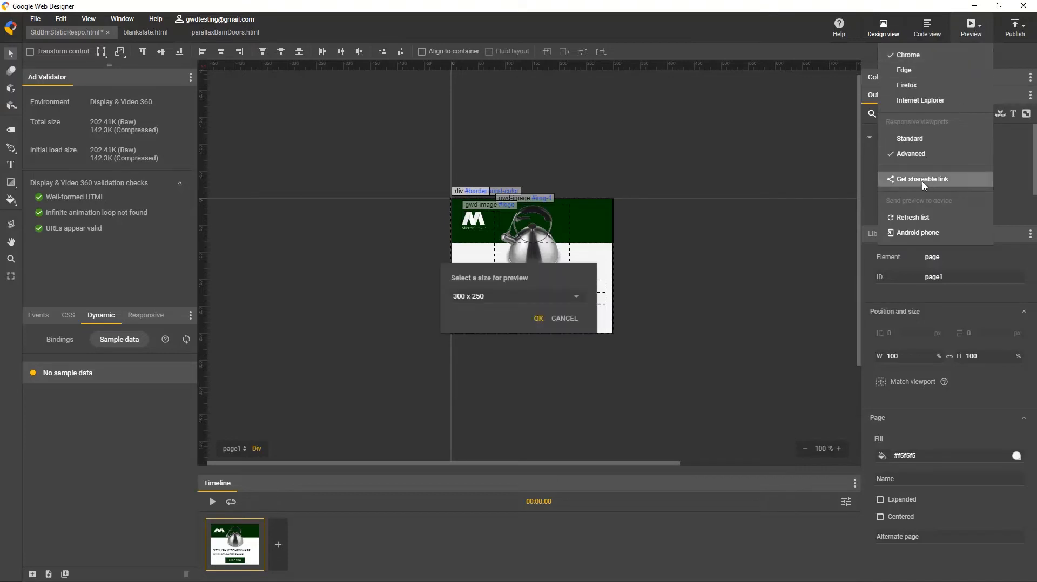
pyautogui.click(518, 296)
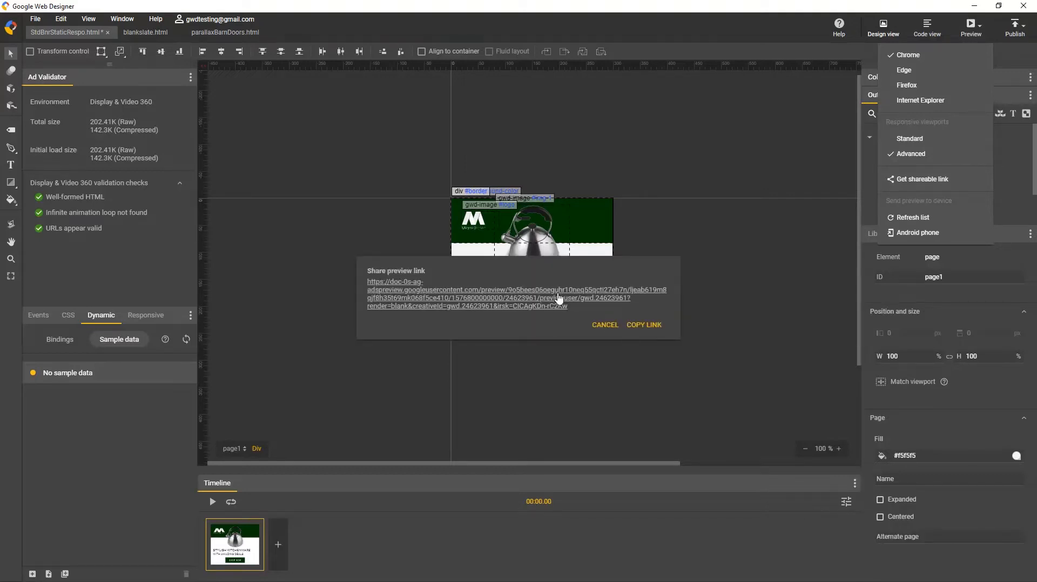
pyautogui.click(643, 325)
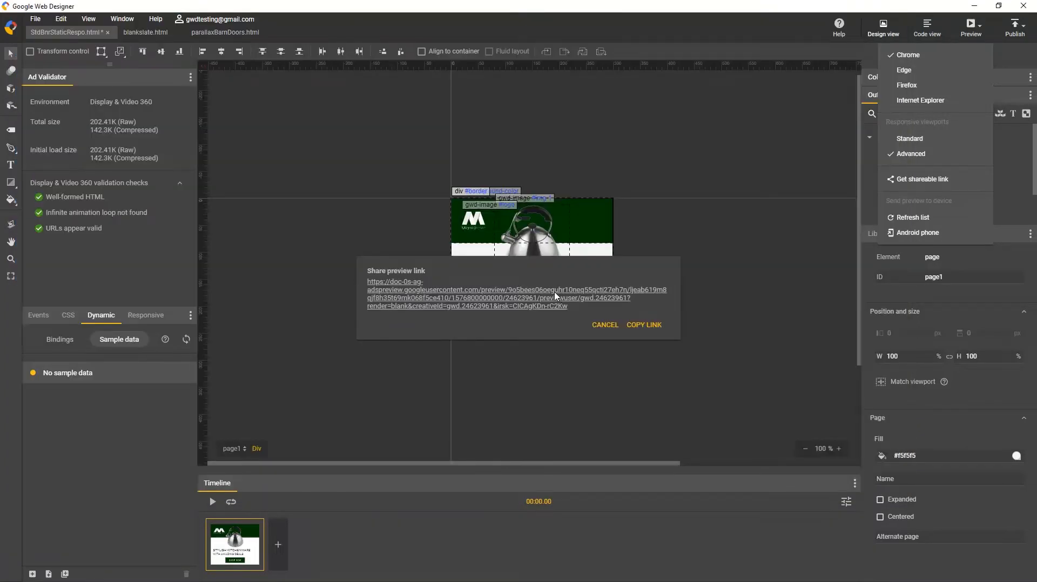
pyautogui.click(604, 325)
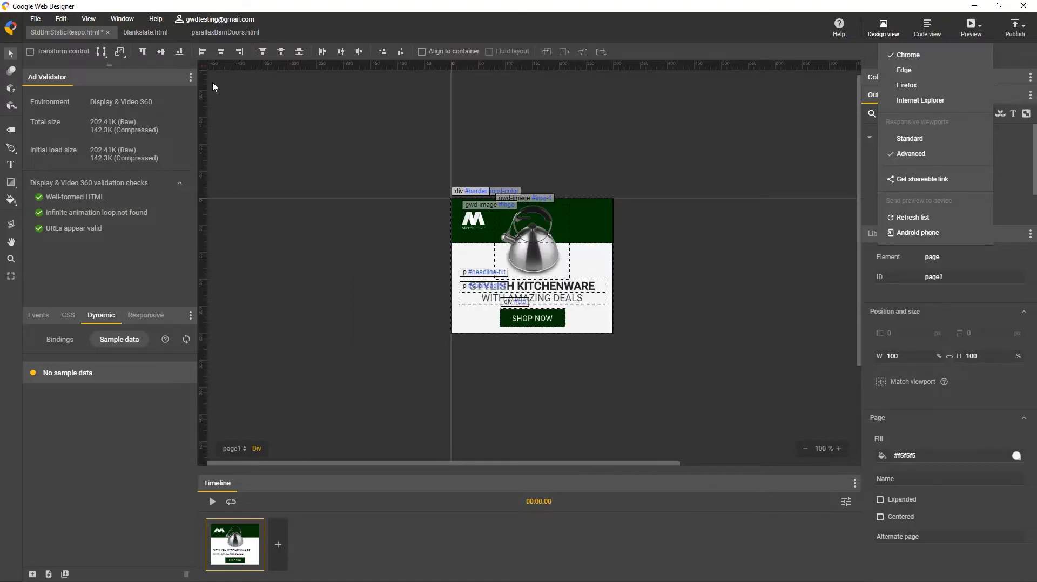
pyautogui.click(34, 18)
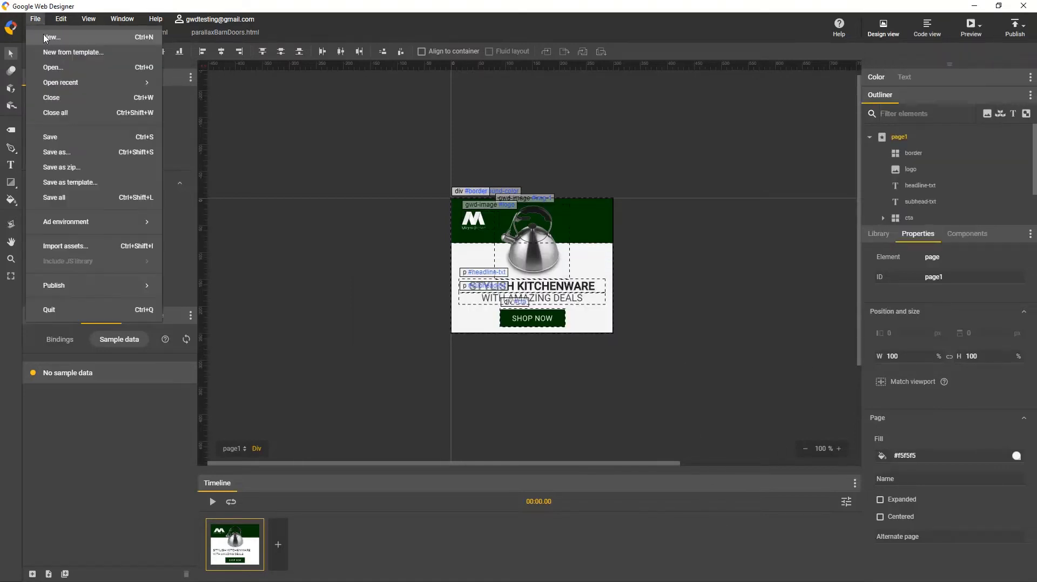
pyautogui.click(51, 36)
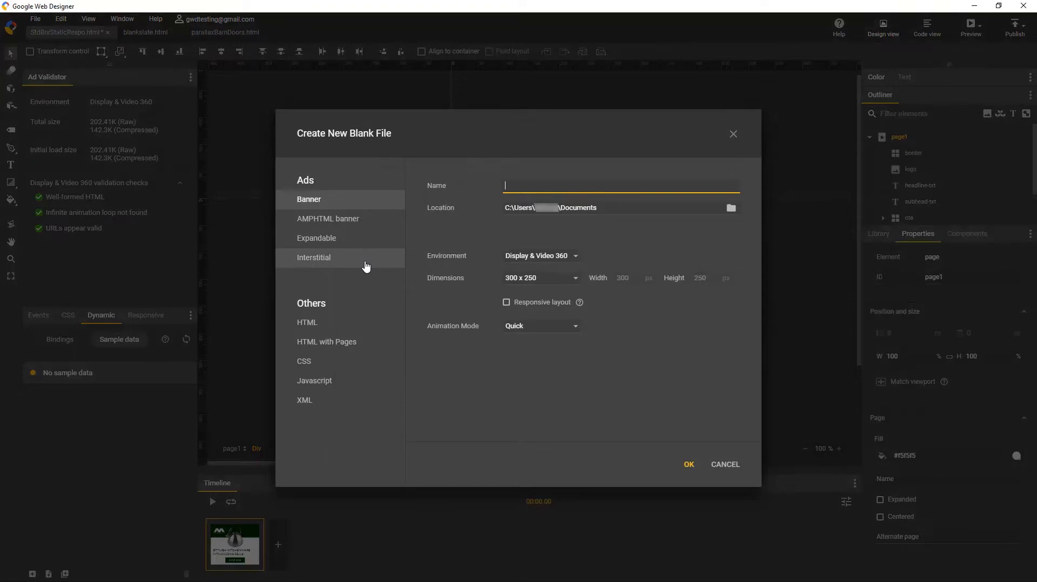
pyautogui.moveTo(576, 256)
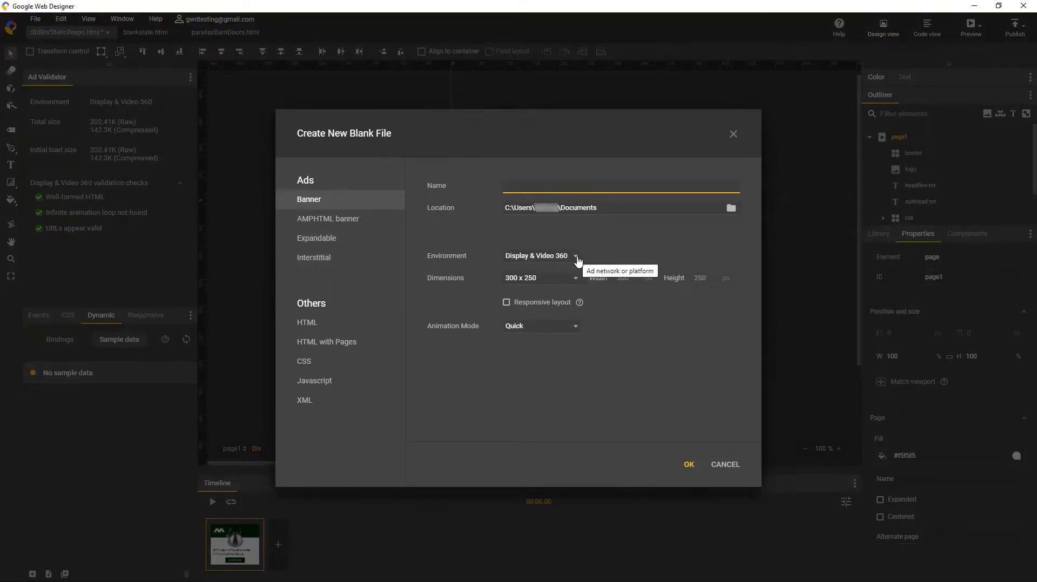
pyautogui.click(541, 256)
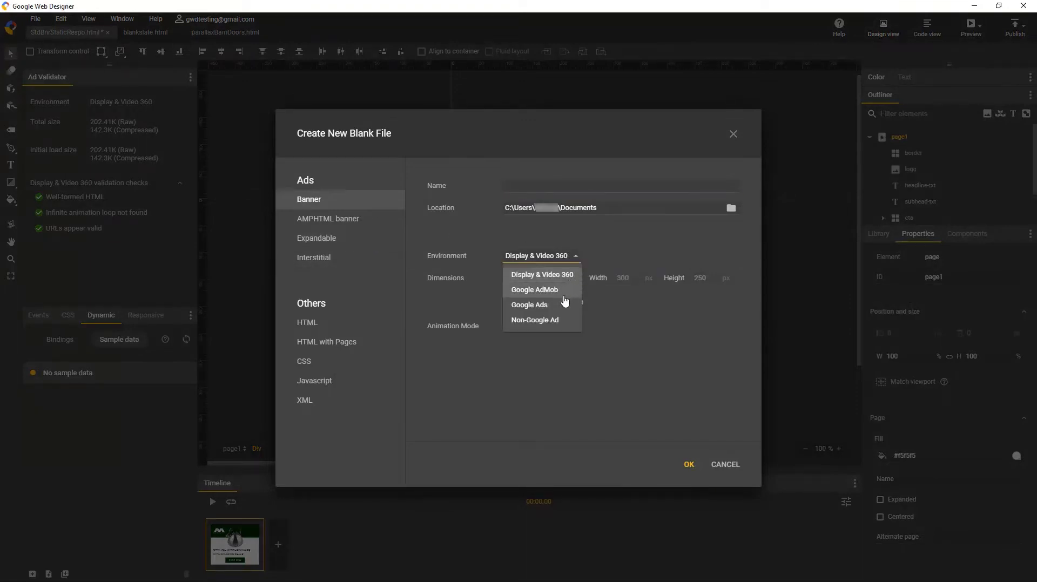
pyautogui.click(538, 274)
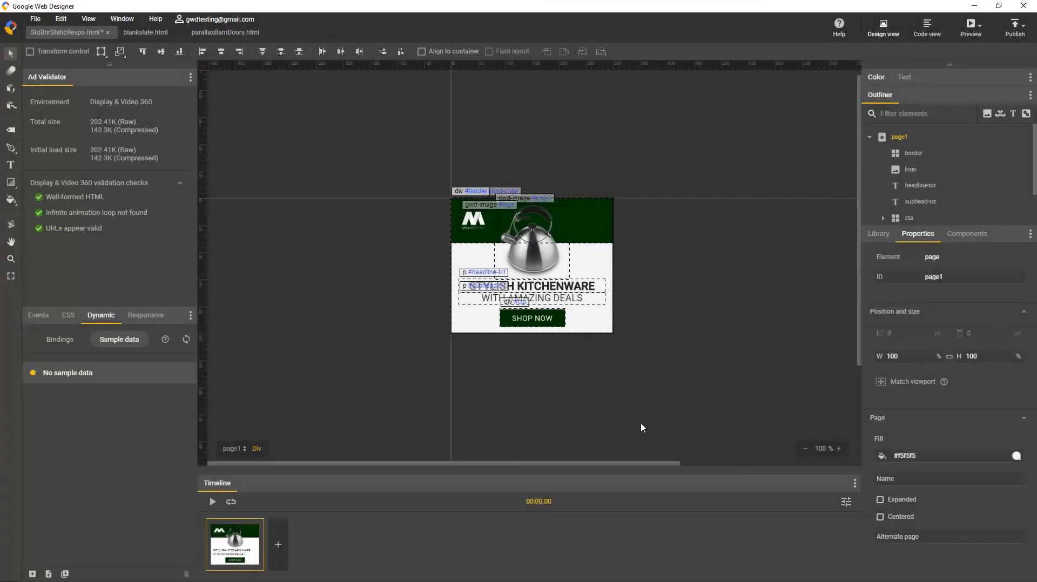
pyautogui.moveTo(169, 53)
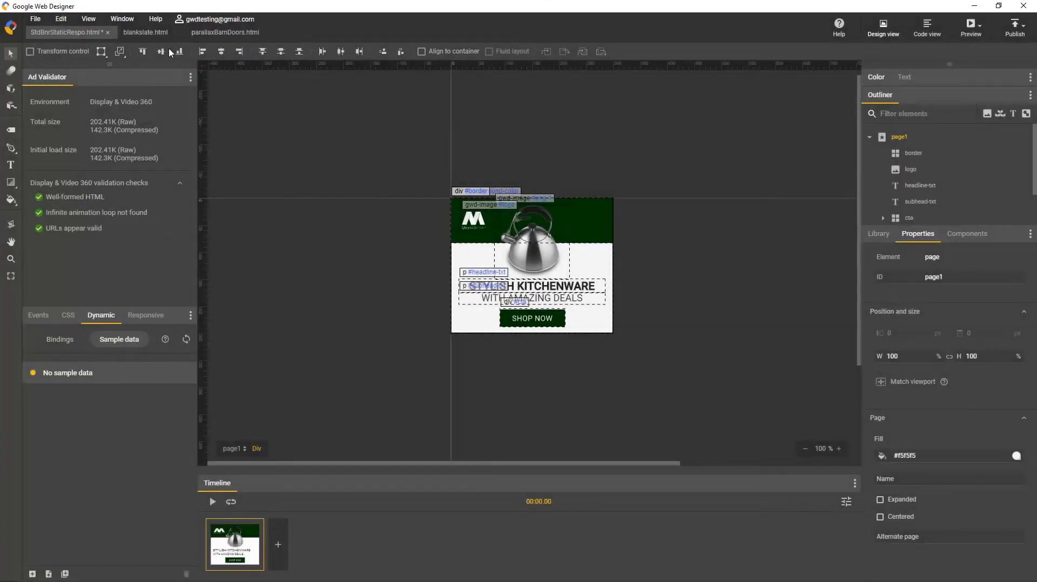
# Switch the editor to the StdBnrStaticRespo.html kitchenware banner document
pyautogui.click(146, 31)
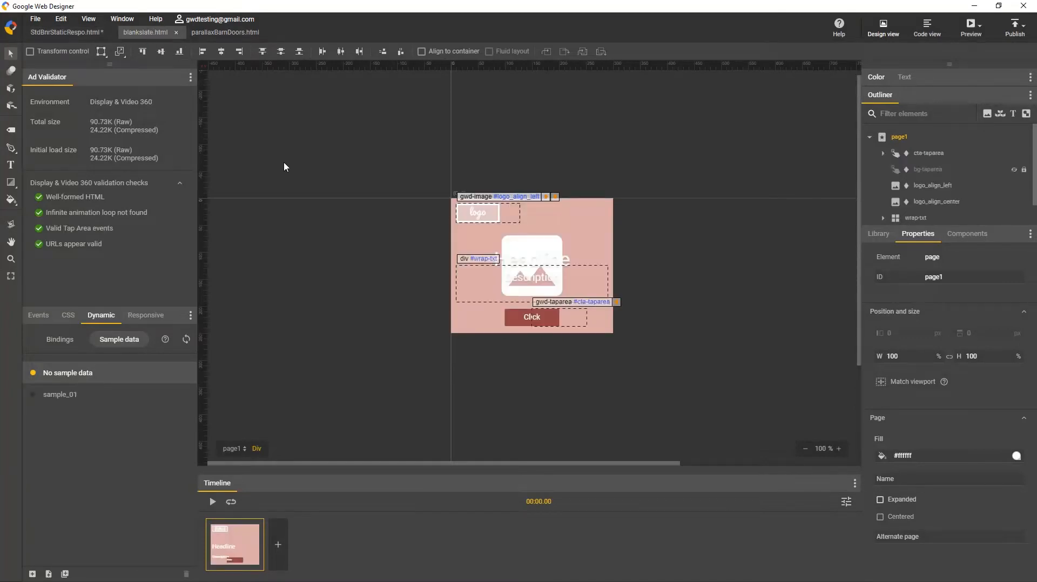
pyautogui.moveTo(308, 222)
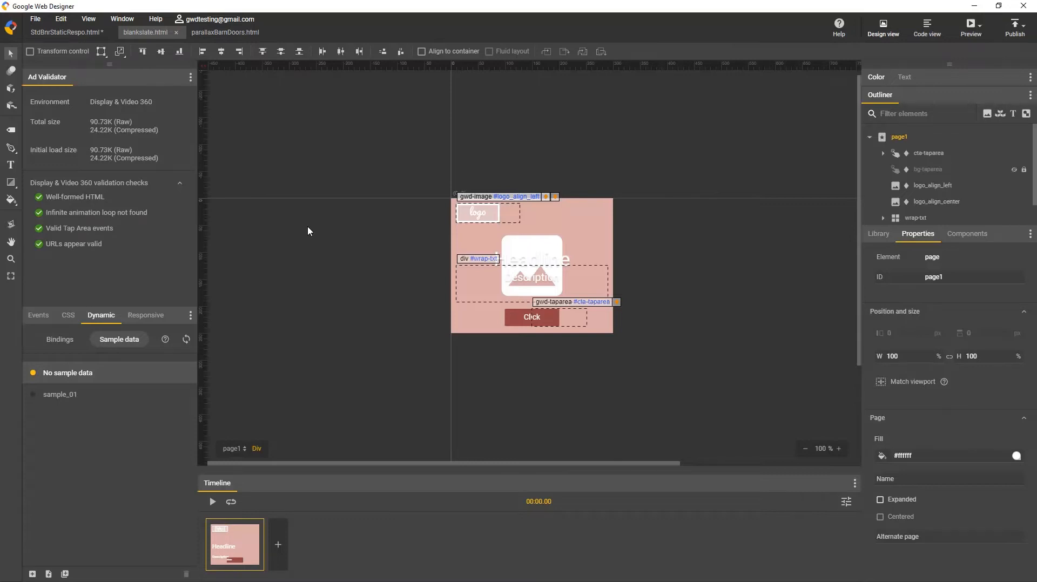
pyautogui.moveTo(87, 375)
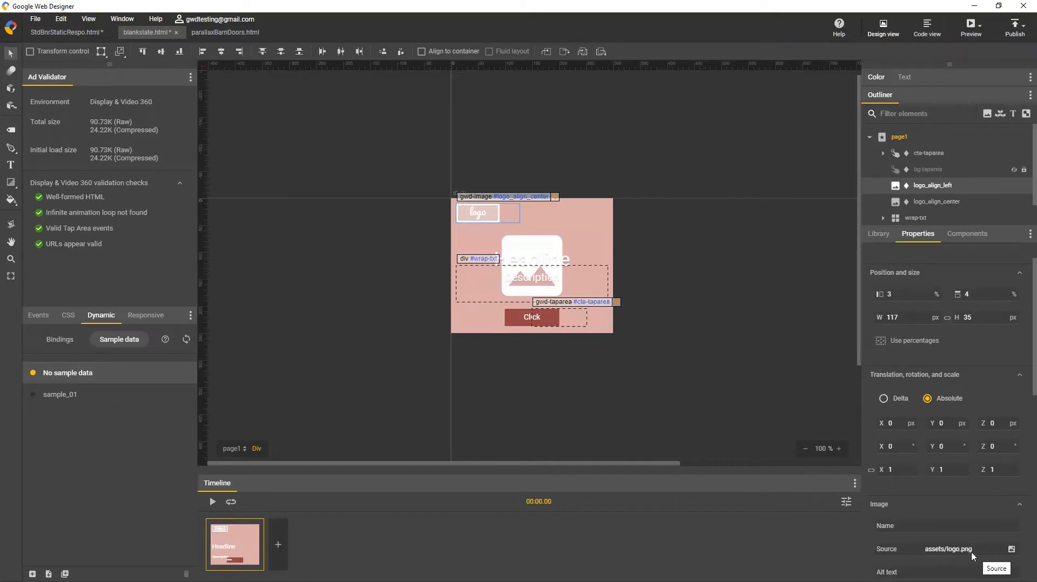
pyautogui.moveTo(480, 292)
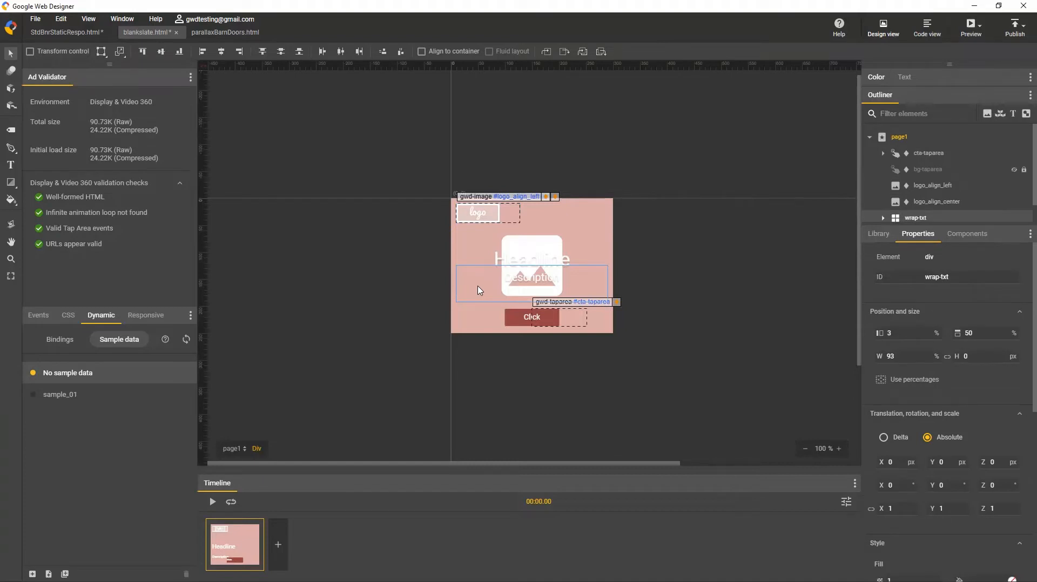
pyautogui.moveTo(424, 258)
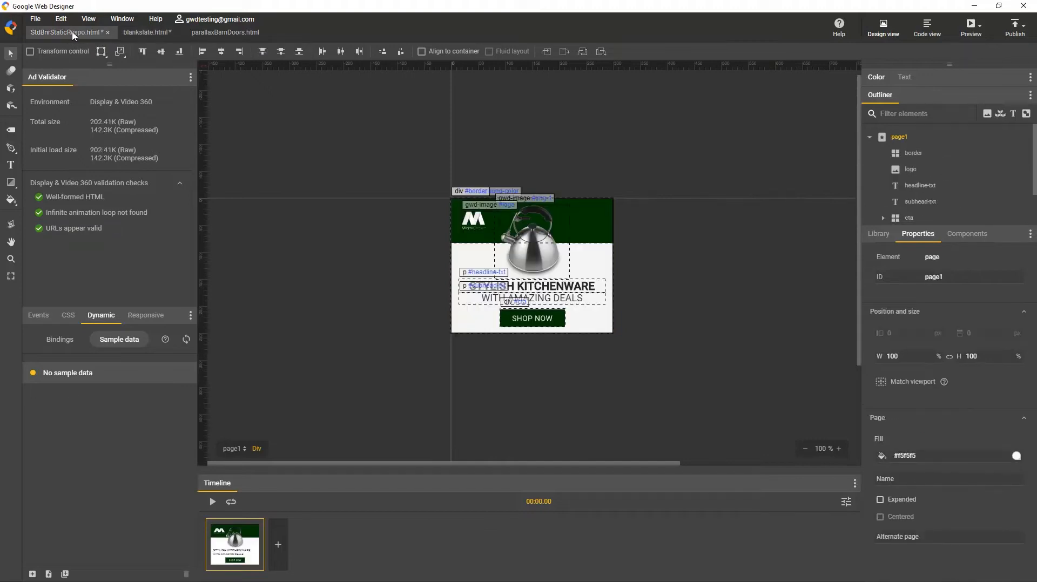
pyautogui.moveTo(579, 112)
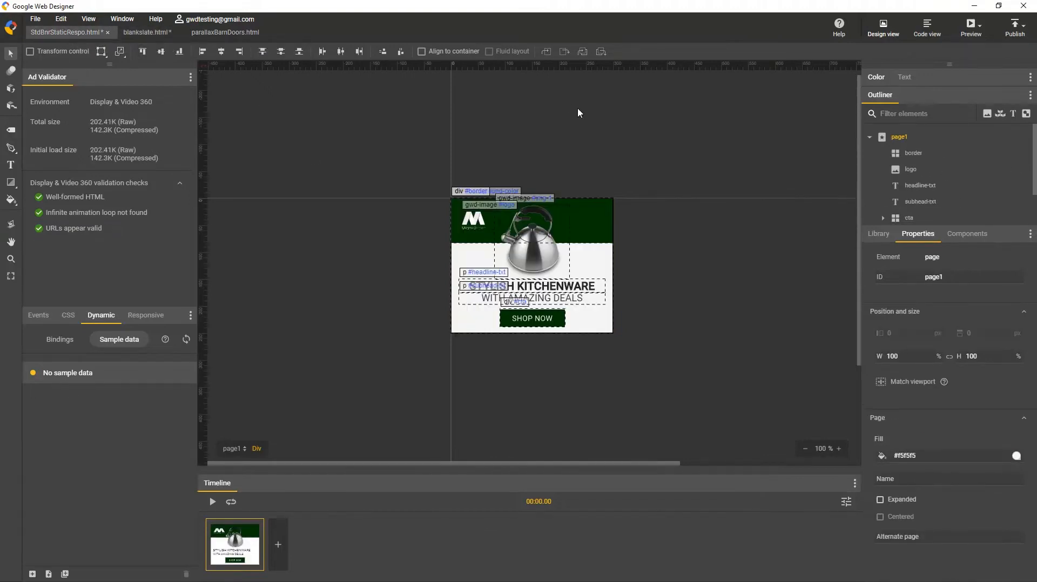
pyautogui.moveTo(719, 132)
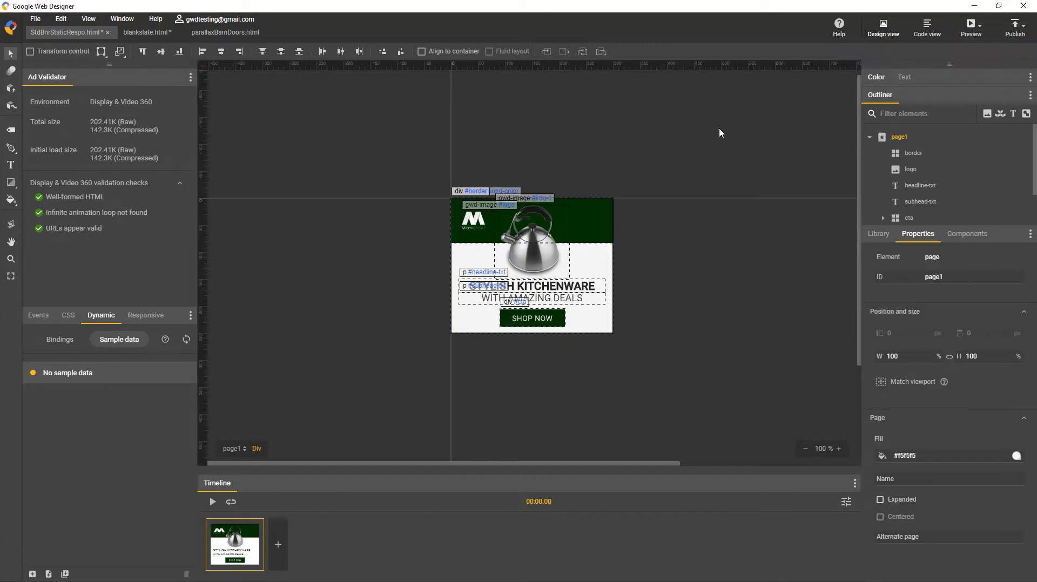
pyautogui.moveTo(716, 134)
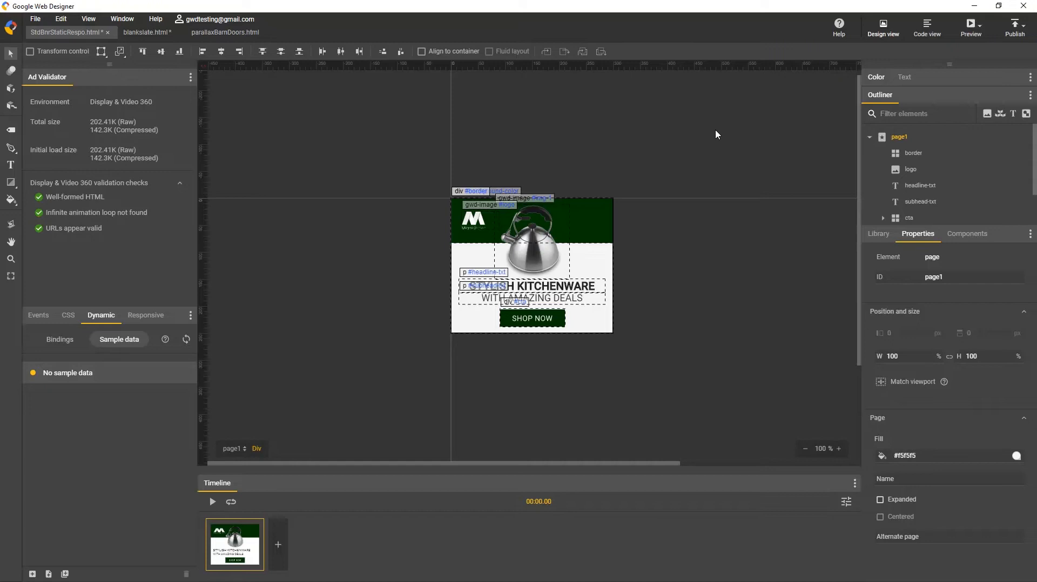
pyautogui.click(970, 25)
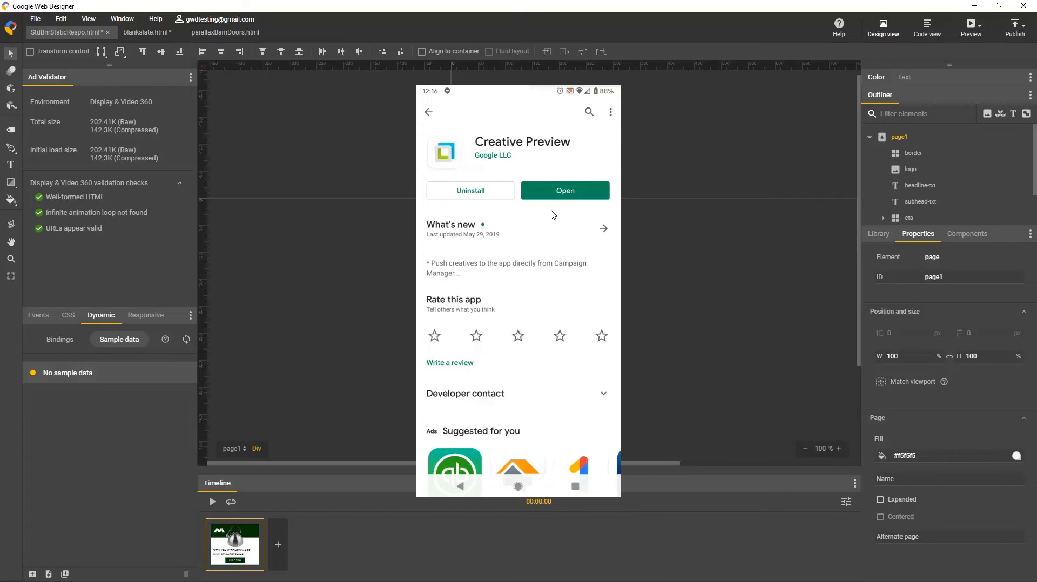
pyautogui.click(564, 190)
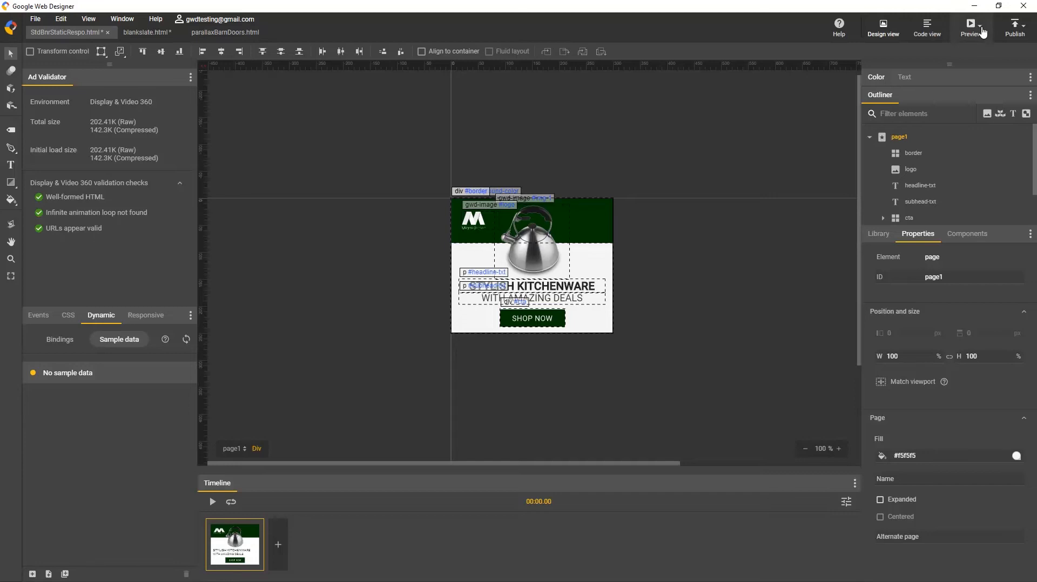
# Send the kitchenware banner preview to the Android phone at the 300 x 250 size
pyautogui.click(970, 28)
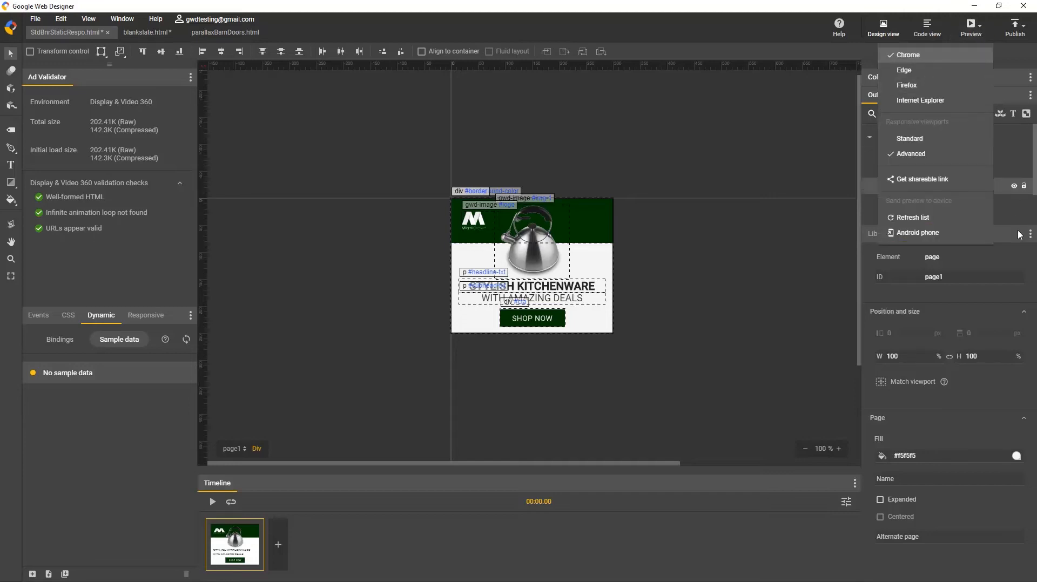
pyautogui.moveTo(916, 232)
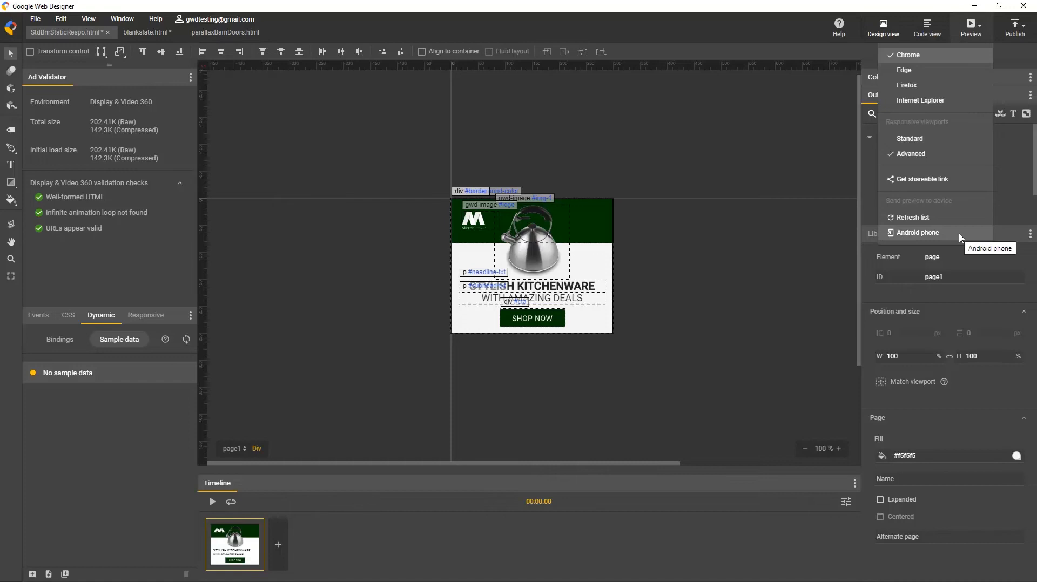
pyautogui.moveTo(921, 233)
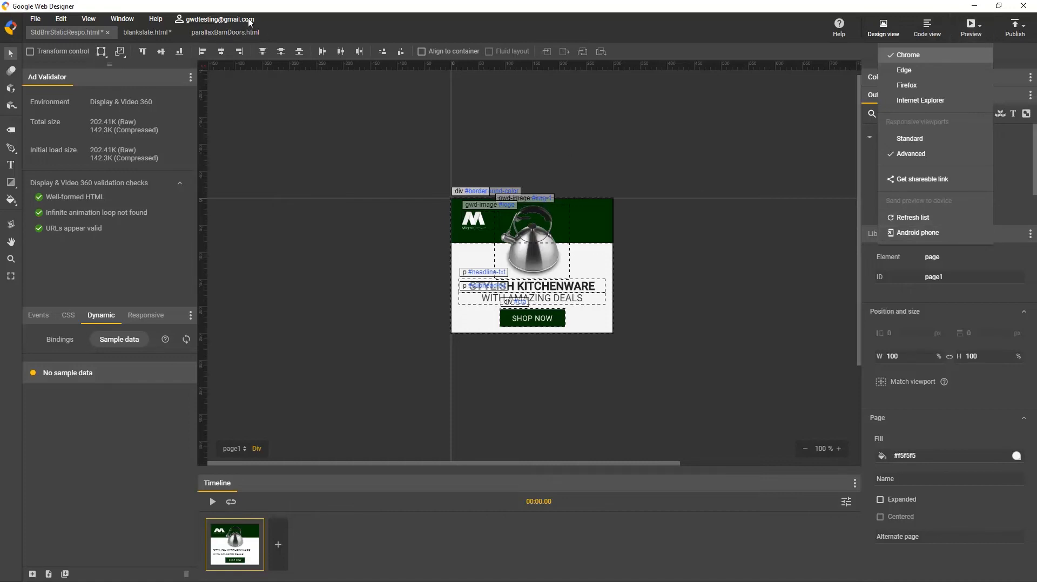
pyautogui.moveTo(771, 161)
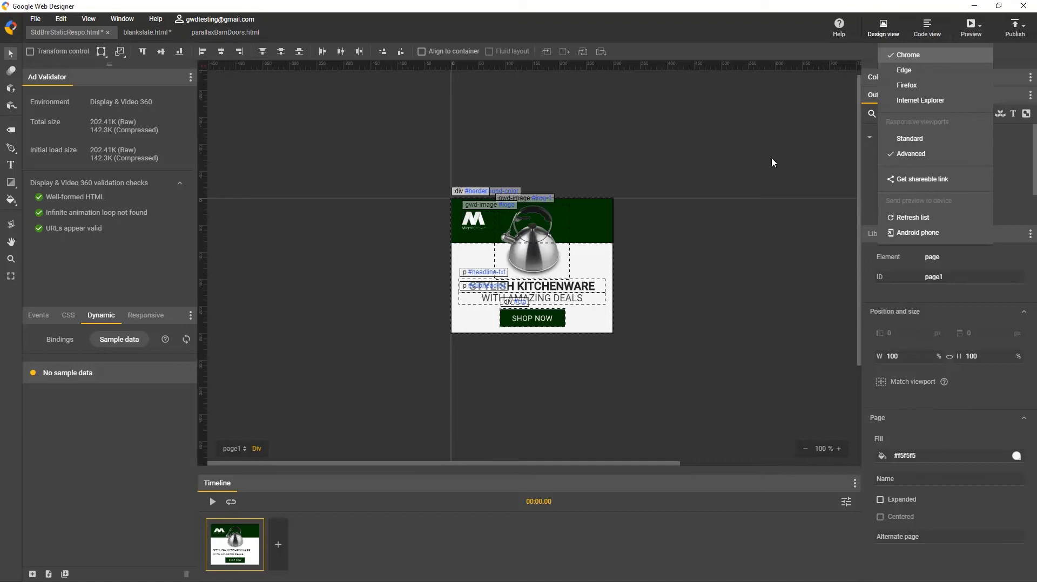
pyautogui.moveTo(916, 232)
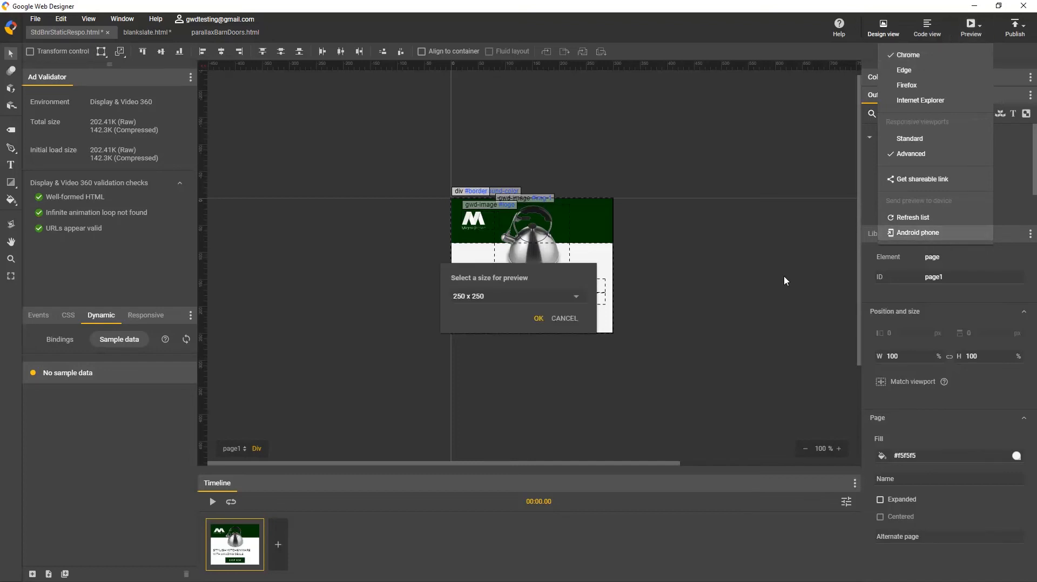
pyautogui.click(516, 295)
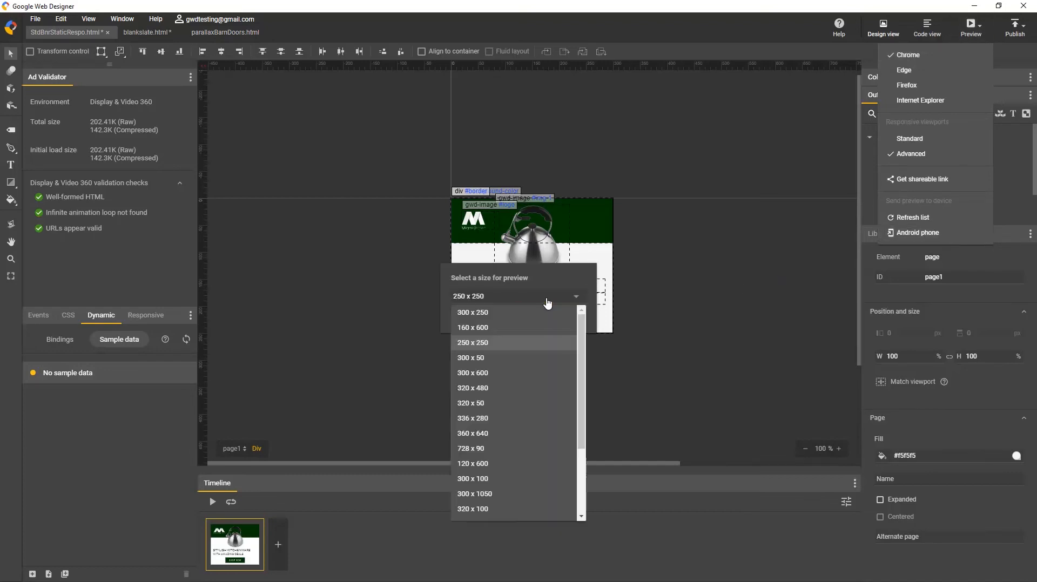
pyautogui.click(472, 311)
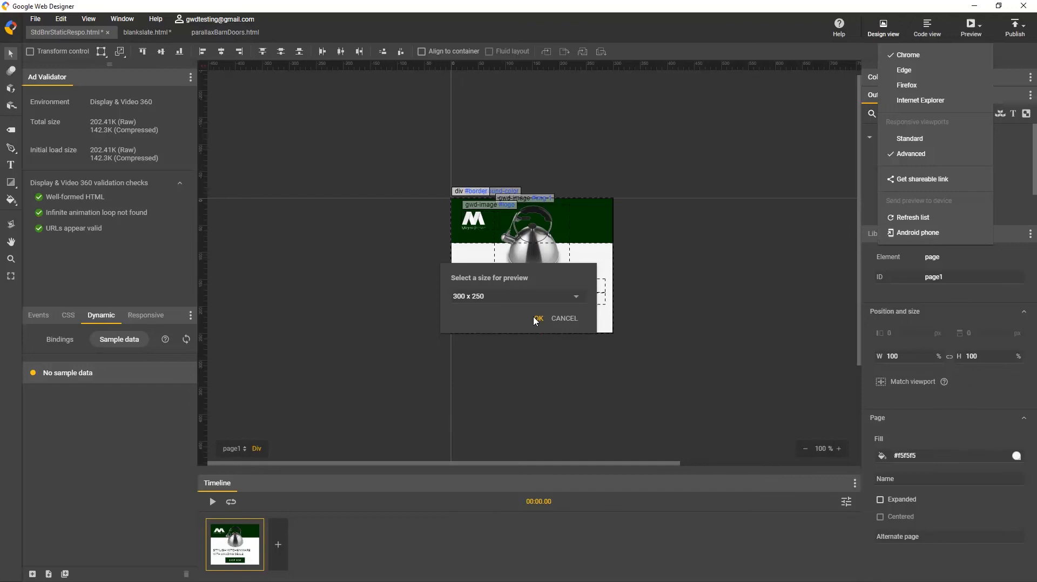
pyautogui.click(537, 319)
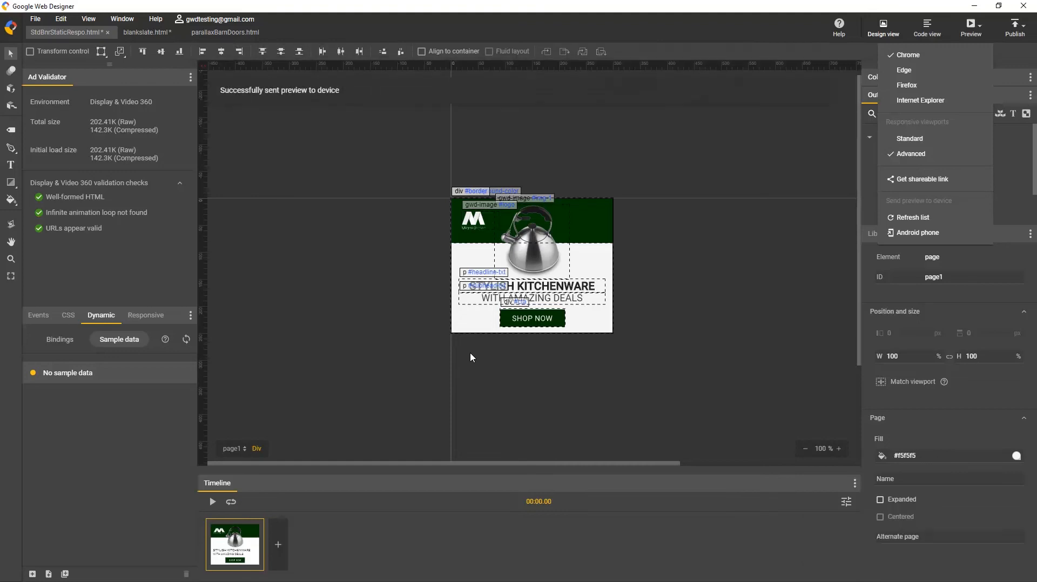
pyautogui.click(917, 232)
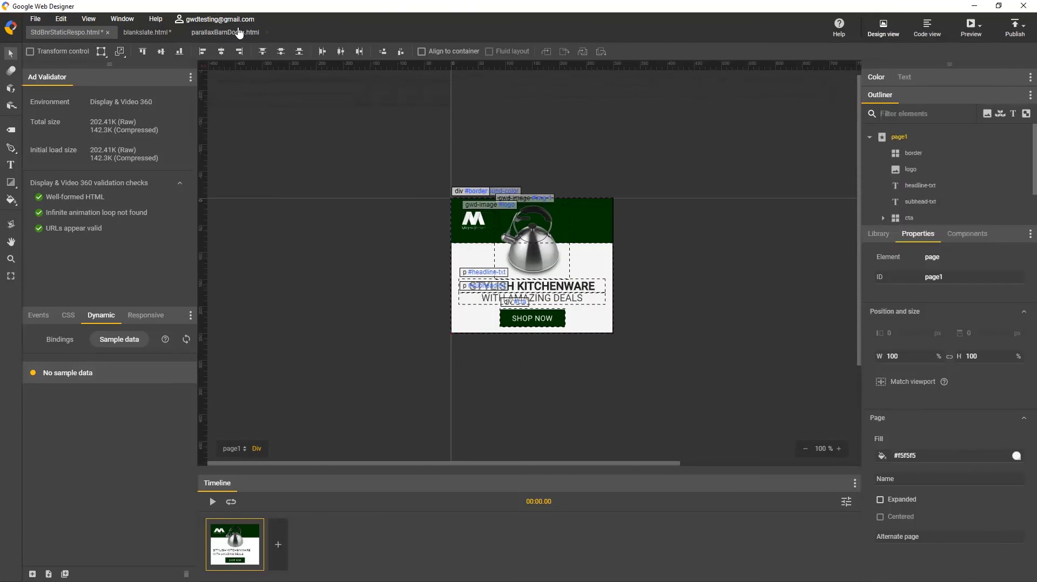
# Switch to parallaxBarnDoors.html and send its preview to the Android phone
pyautogui.click(226, 32)
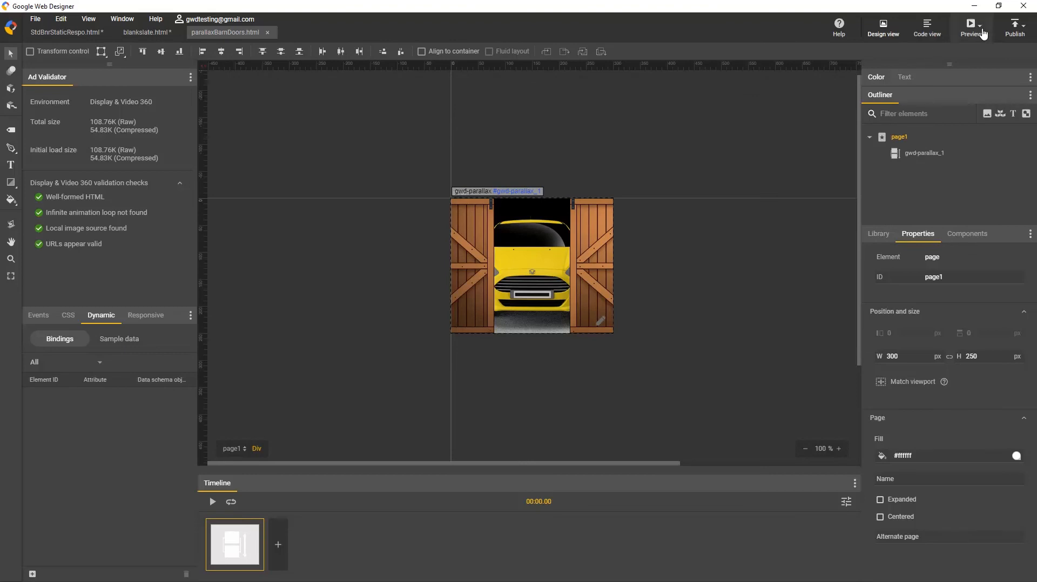
pyautogui.click(985, 31)
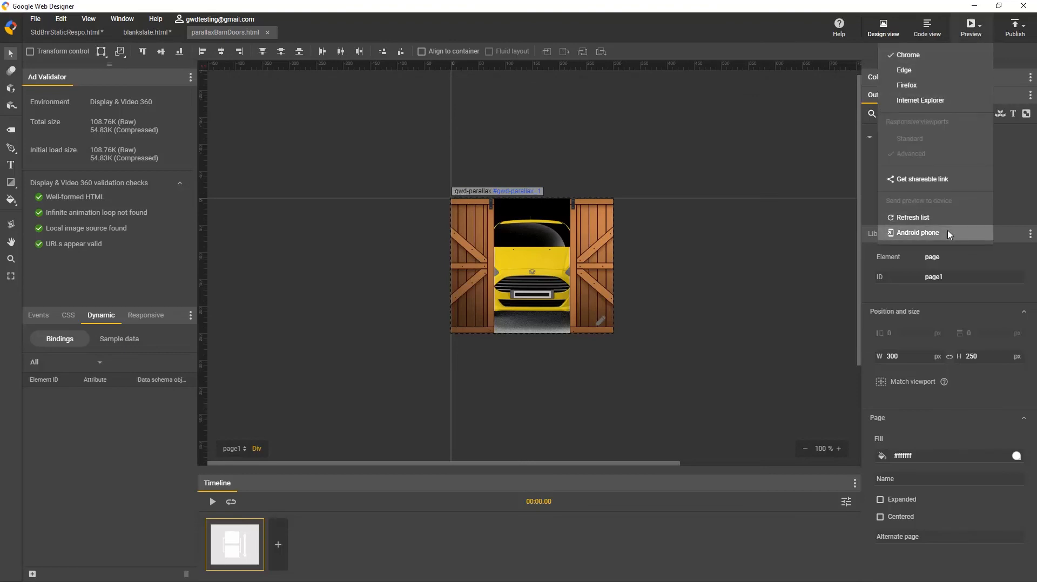
pyautogui.click(917, 232)
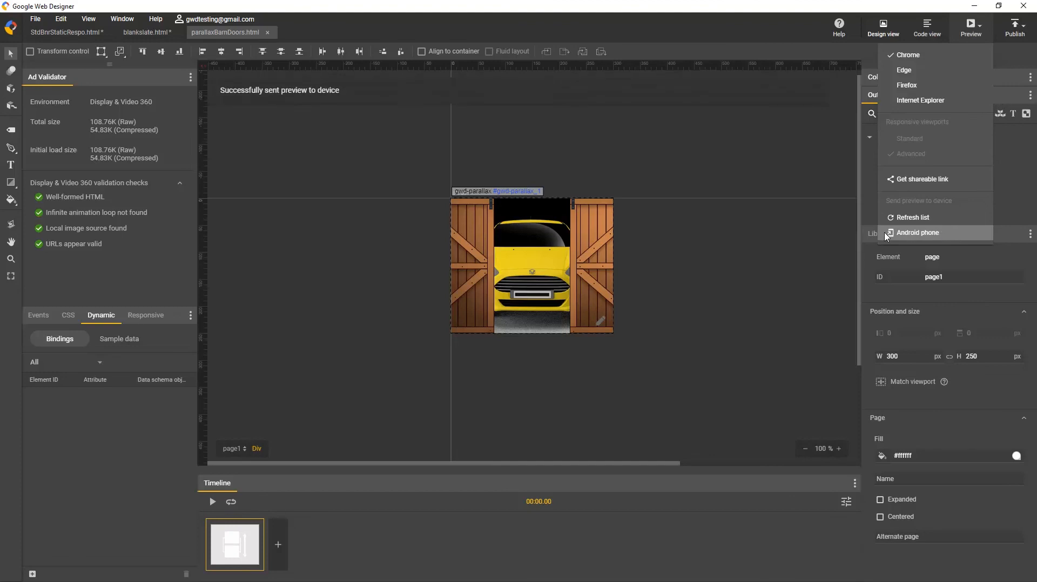
pyautogui.click(918, 232)
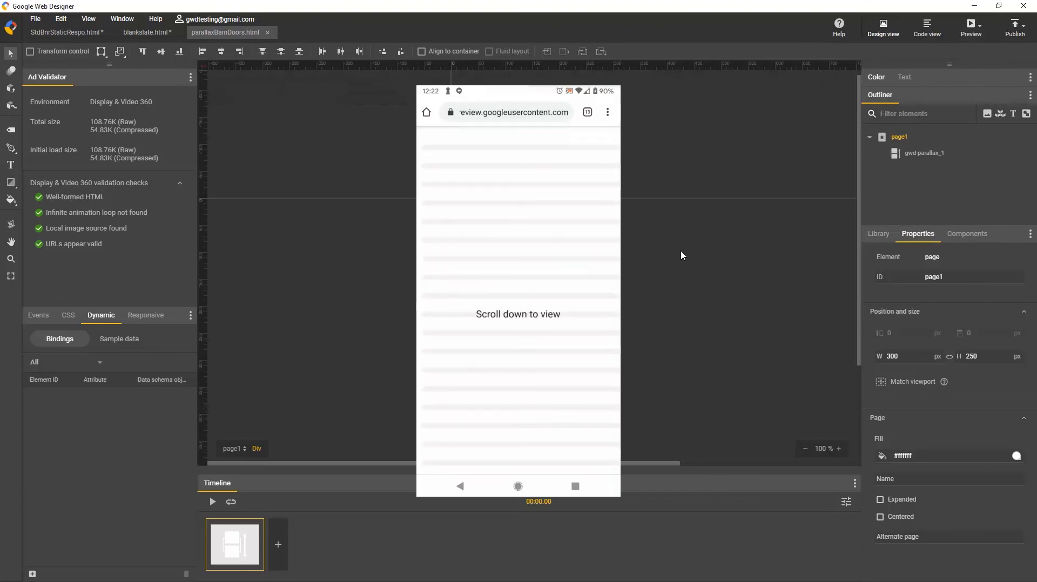
pyautogui.moveTo(238, 546)
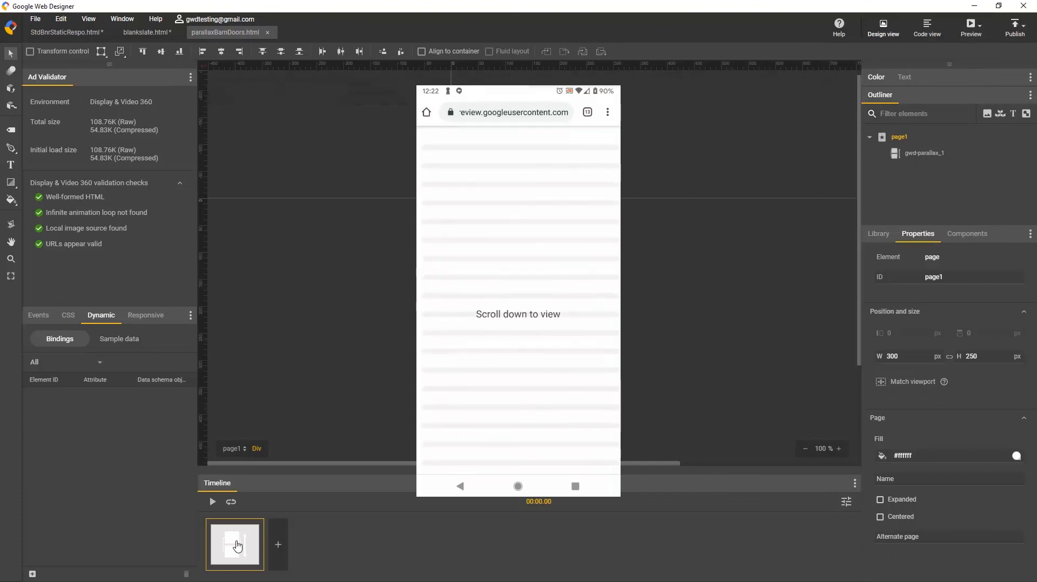